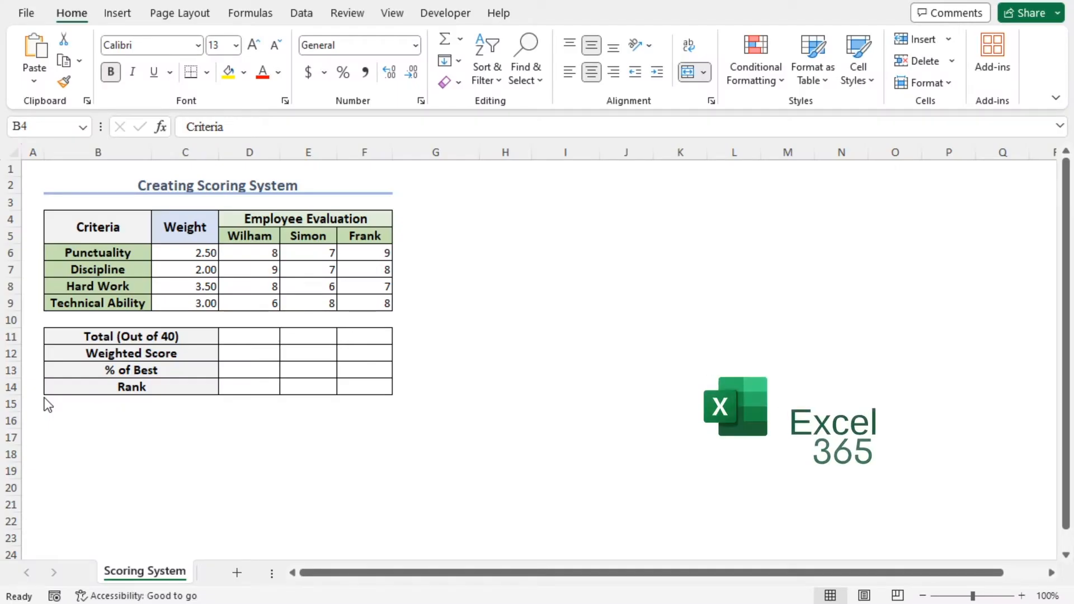
pyautogui.moveTo(247, 370)
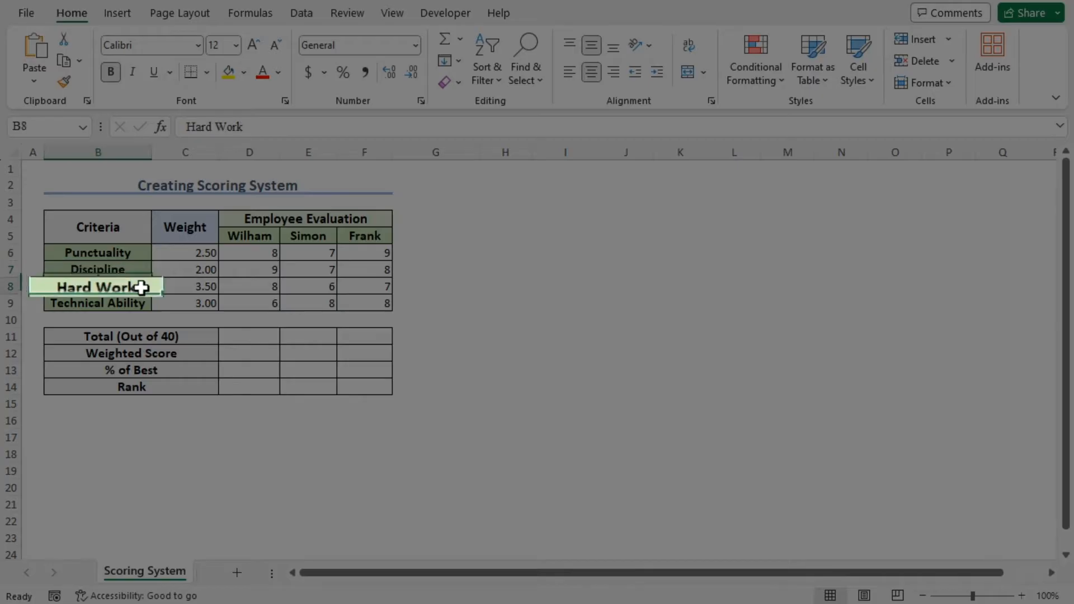
# Point out the criteria names, employee scores and criteria weights on the evaluation sheet.
pyautogui.click(97, 302)
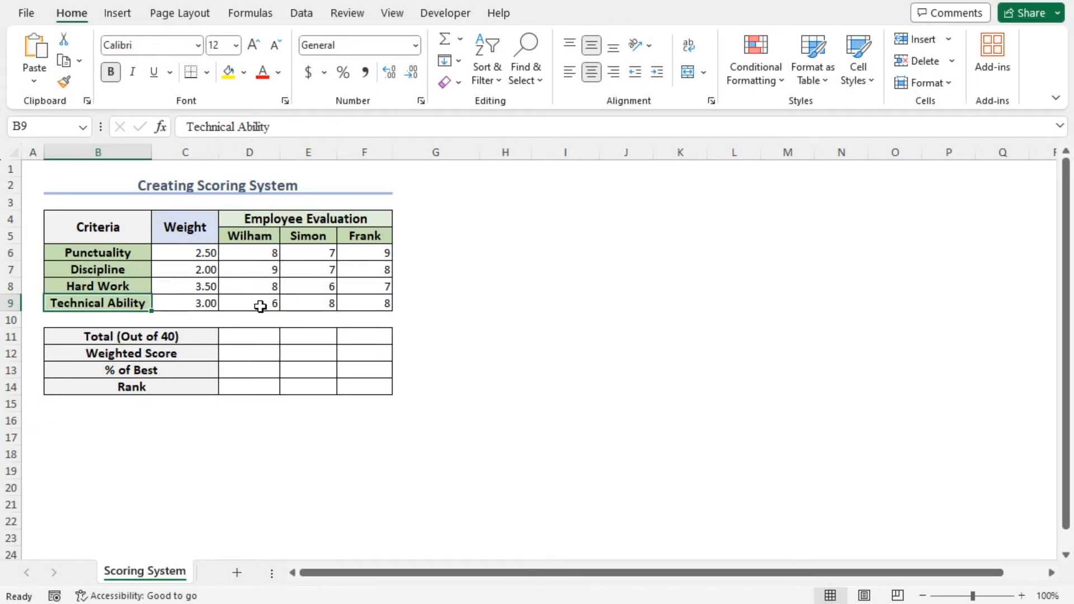
pyautogui.moveTo(247, 220)
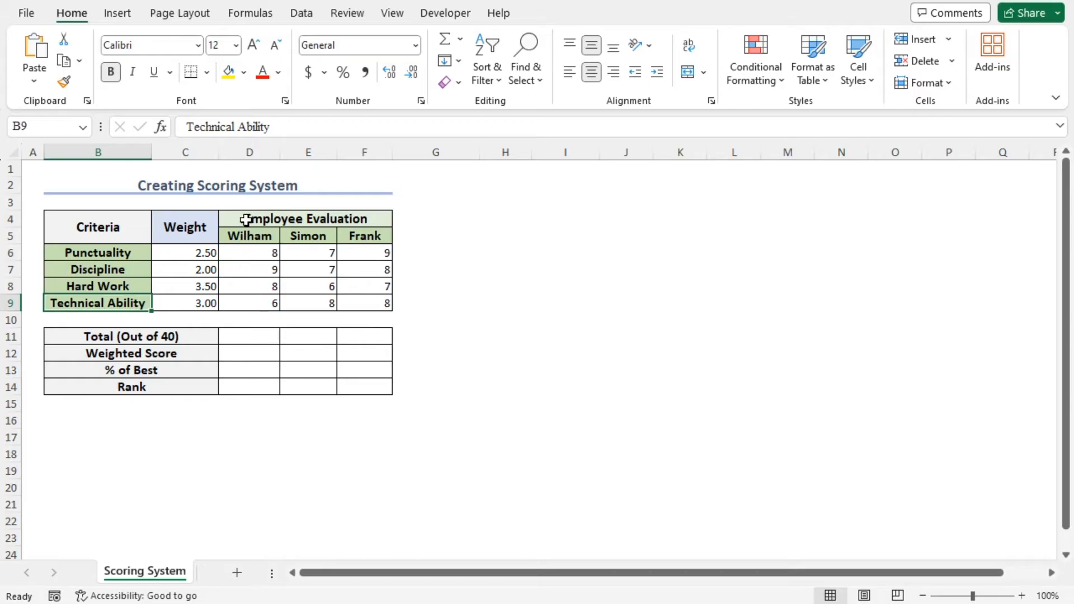
pyautogui.click(184, 227)
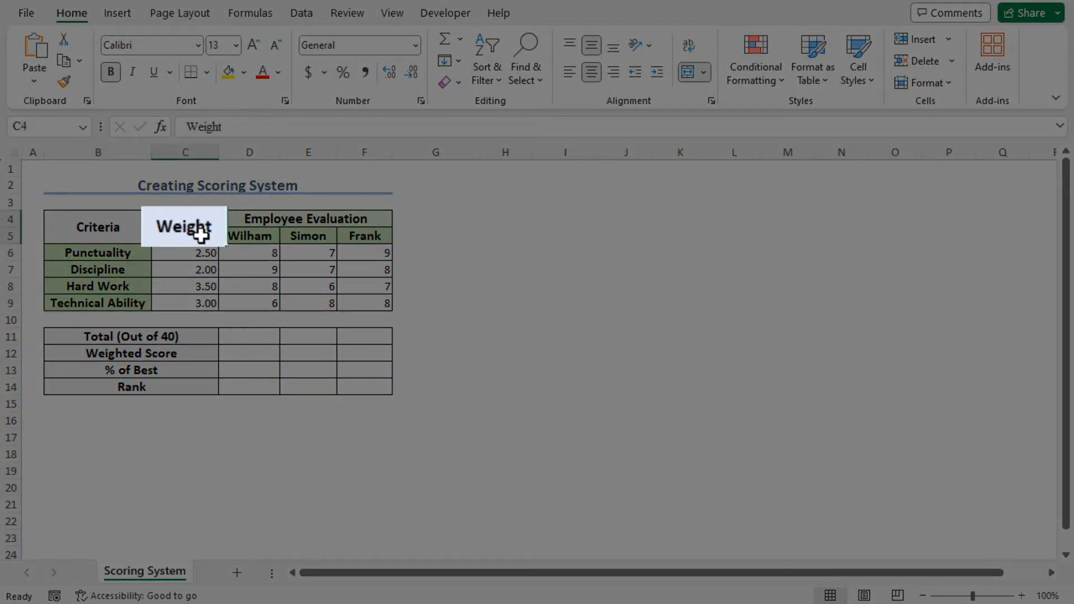
pyautogui.click(185, 226)
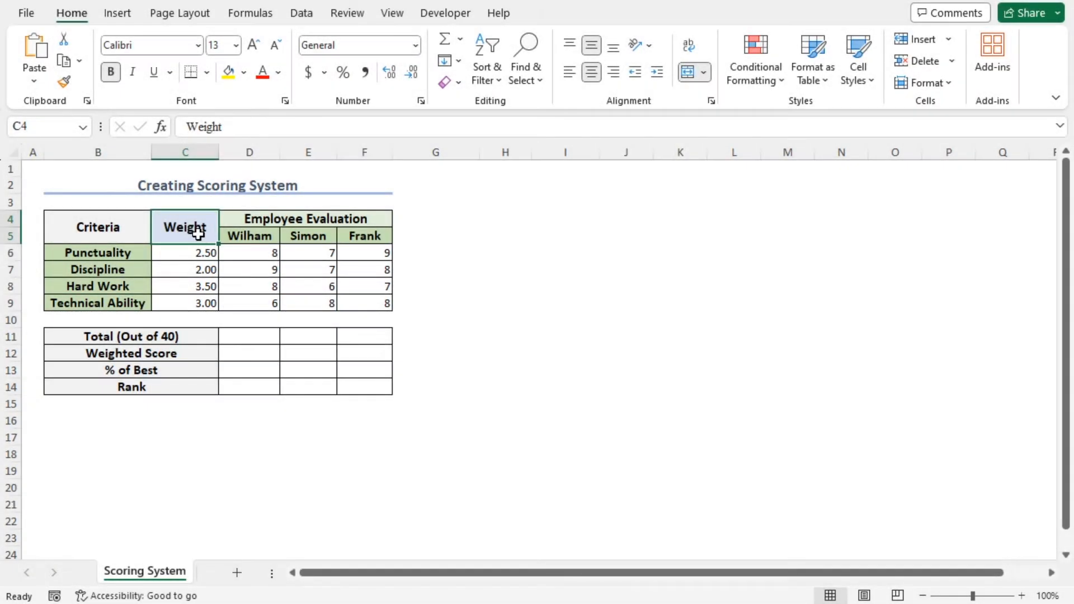
pyautogui.click(184, 286)
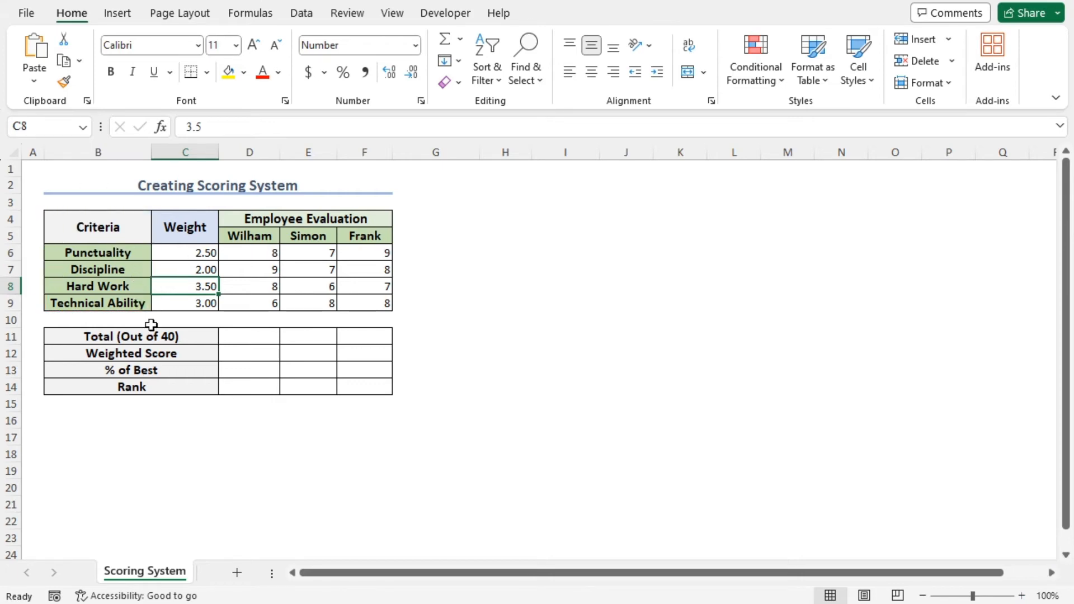
pyautogui.click(130, 336)
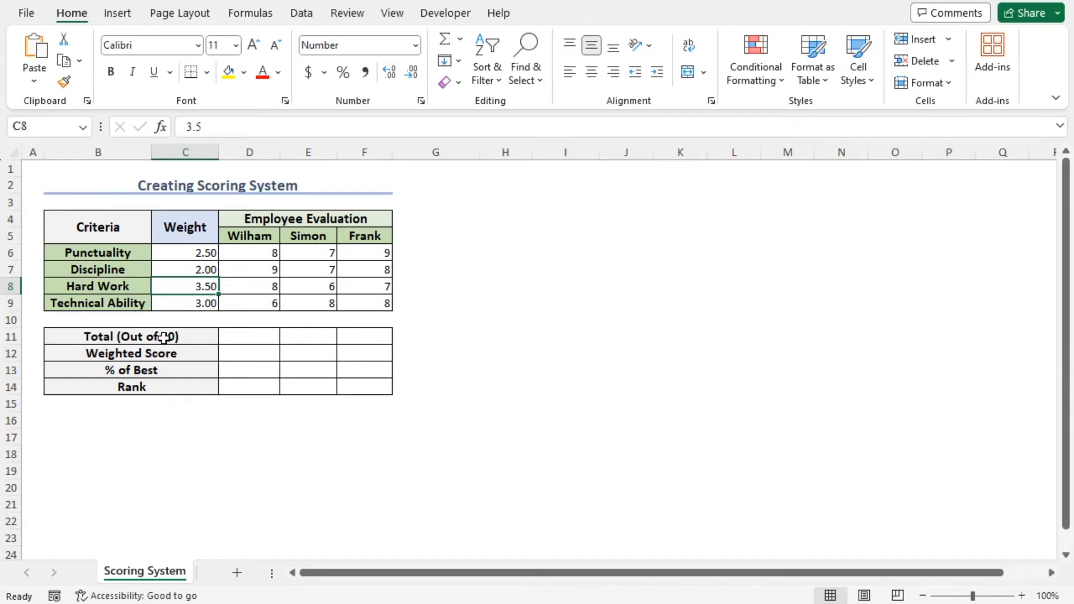
# Enter =SUM(D6:D9) in D11 so Wilham's total shows 31.
pyautogui.click(250, 336)
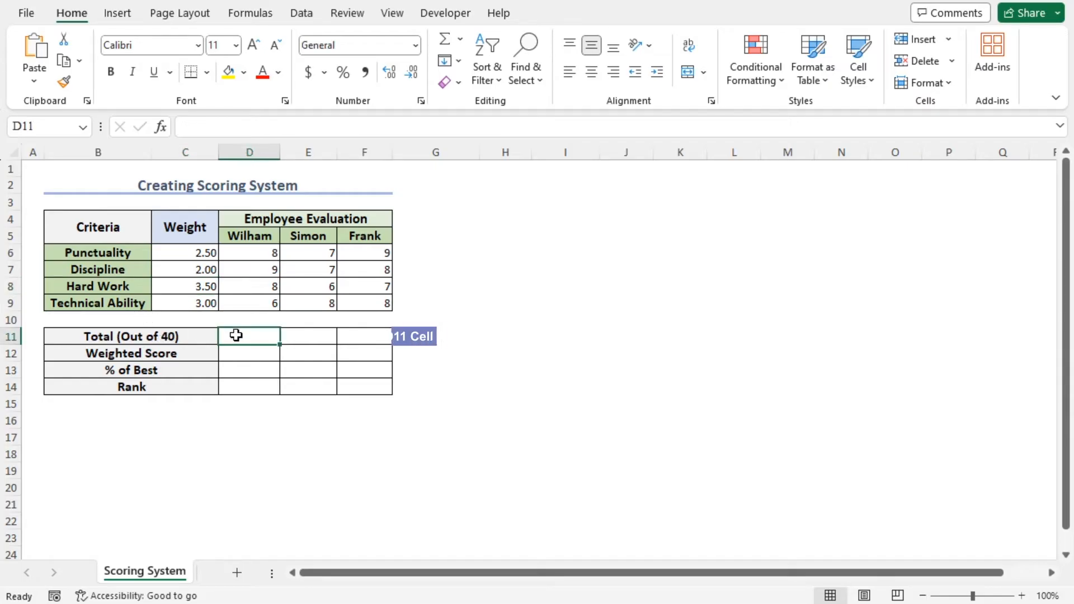
pyautogui.write('=sum')
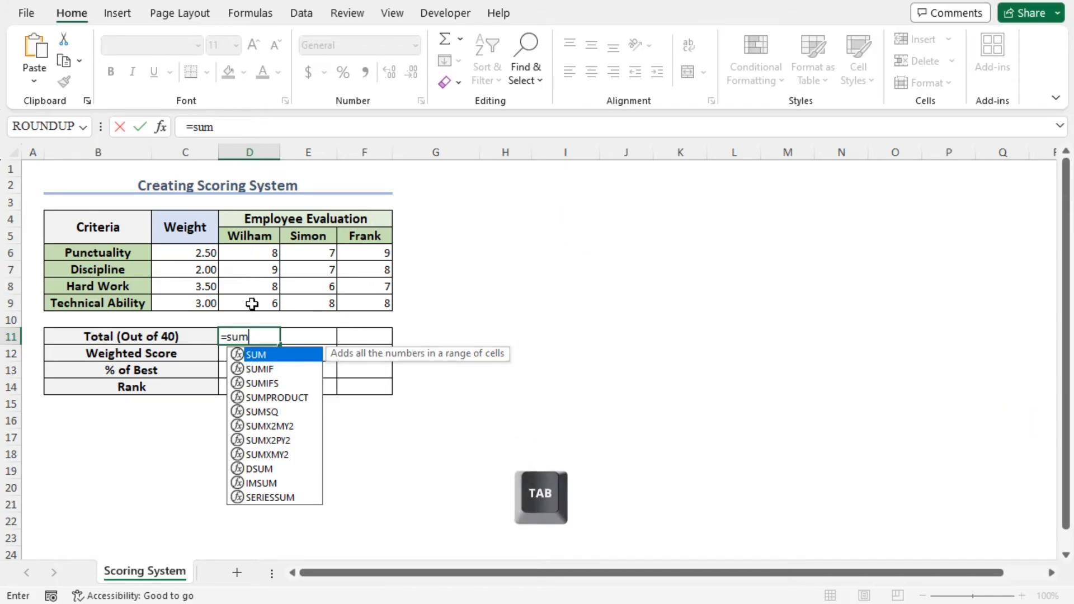
pyautogui.press('tab')
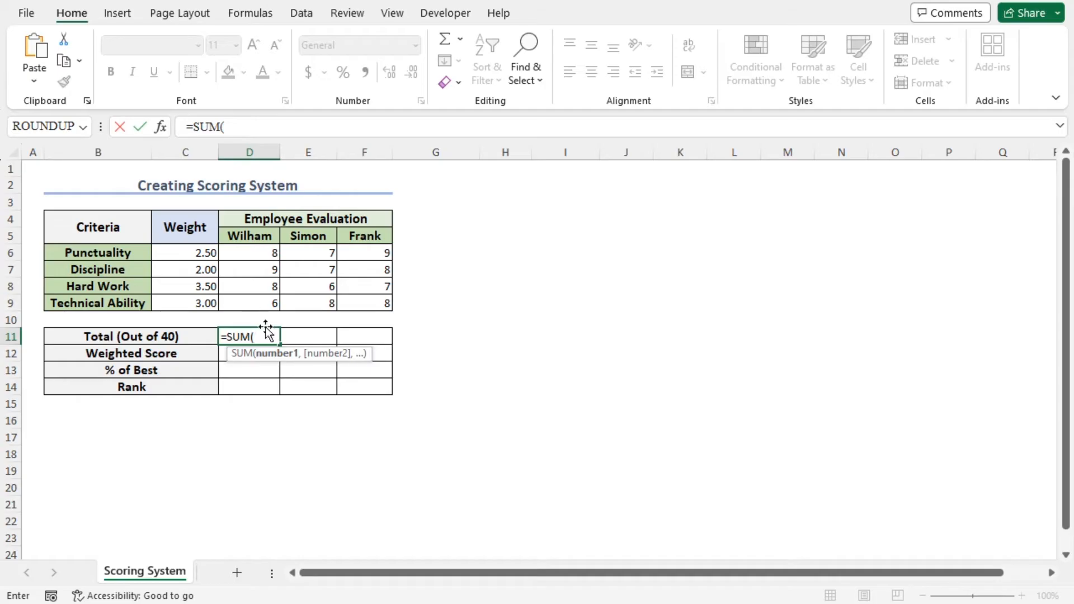
pyautogui.moveTo(276, 357)
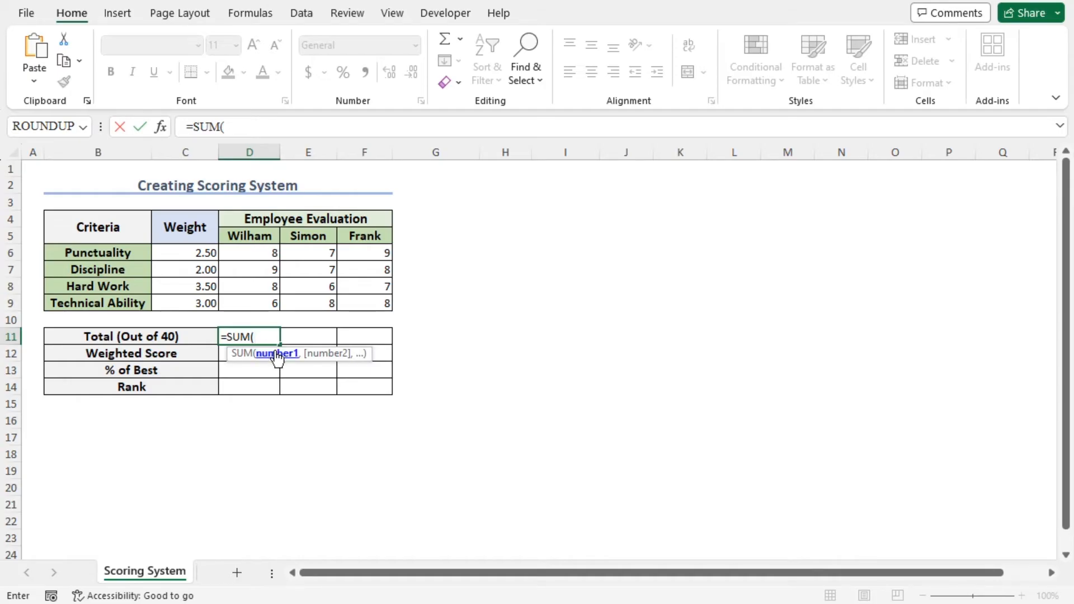
pyautogui.moveTo(250, 252); pyautogui.dragTo(249, 269)
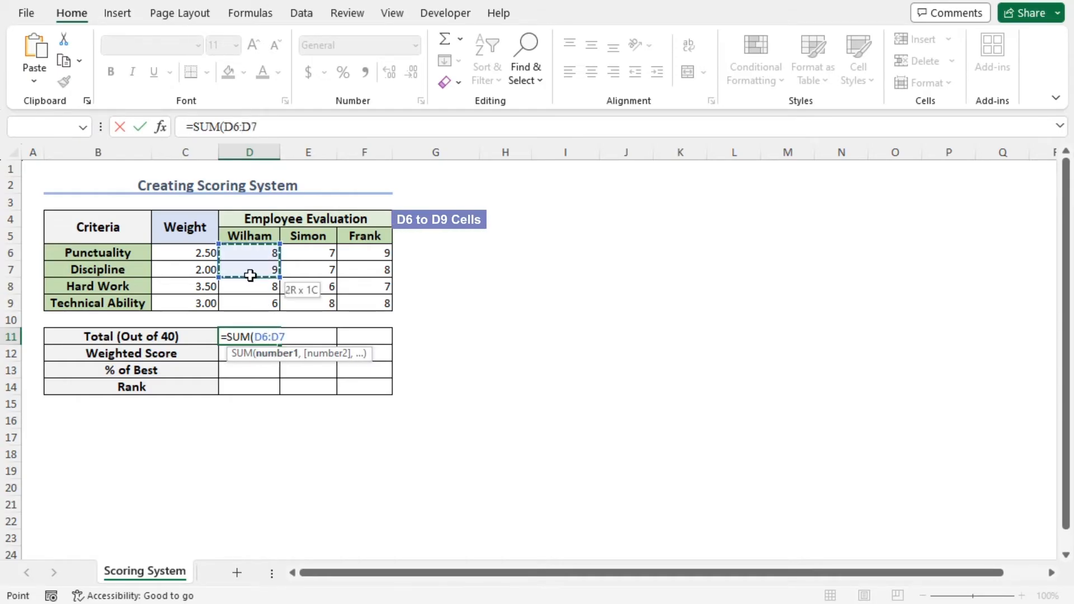
pyautogui.moveTo(250, 269); pyautogui.dragTo(249, 303)
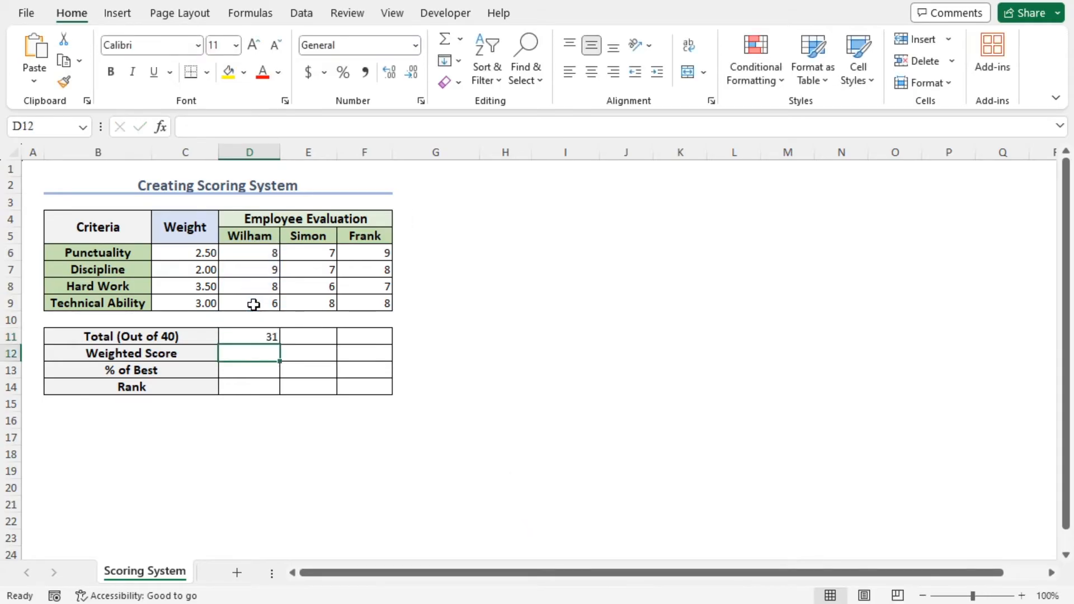
pyautogui.click(250, 337)
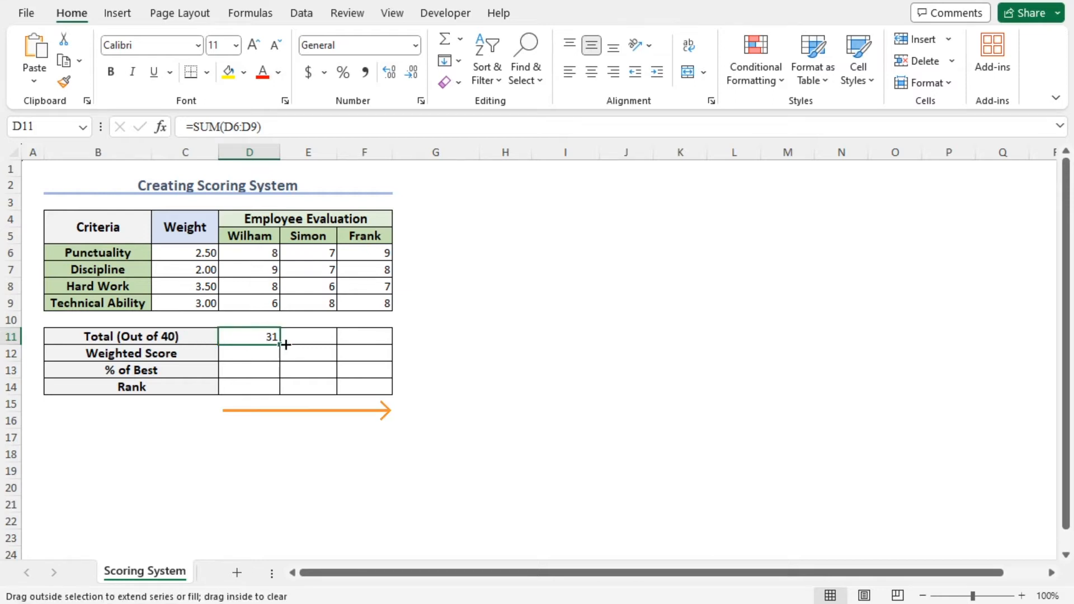
# Fill D11's SUM formula right to F11, giving Simon 28 and Frank 32.
pyautogui.moveTo(281, 336); pyautogui.dragTo(373, 336)
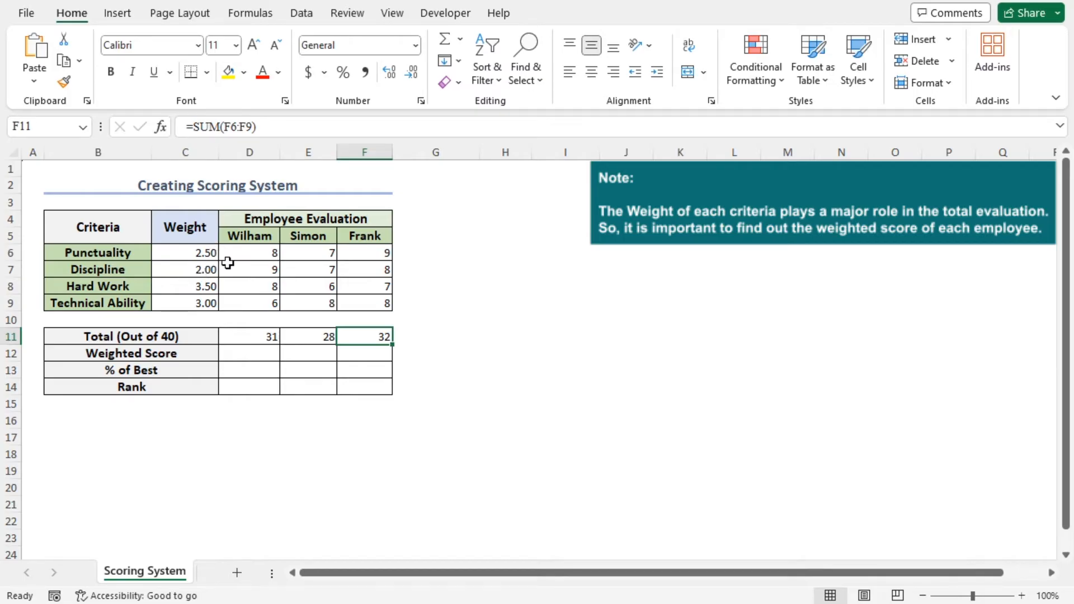
pyautogui.moveTo(349, 346)
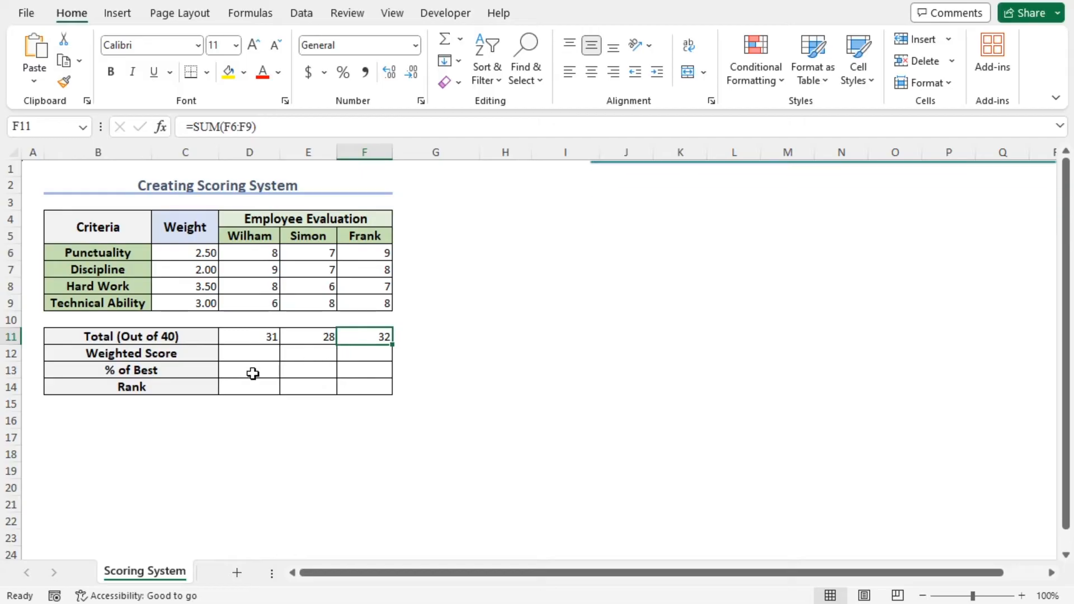
pyautogui.moveTo(197, 362)
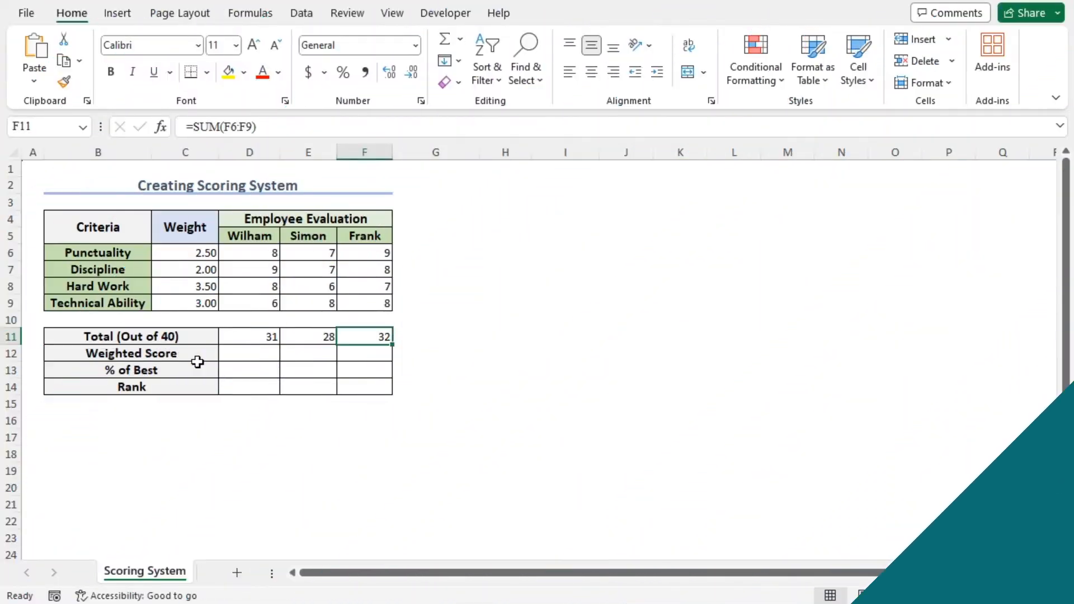
# Enter =SUMPRODUCT(D6:D9,$C$6:$C$9) in D12 and fill right, giving 84, 76.5, 87.
pyautogui.click(249, 354)
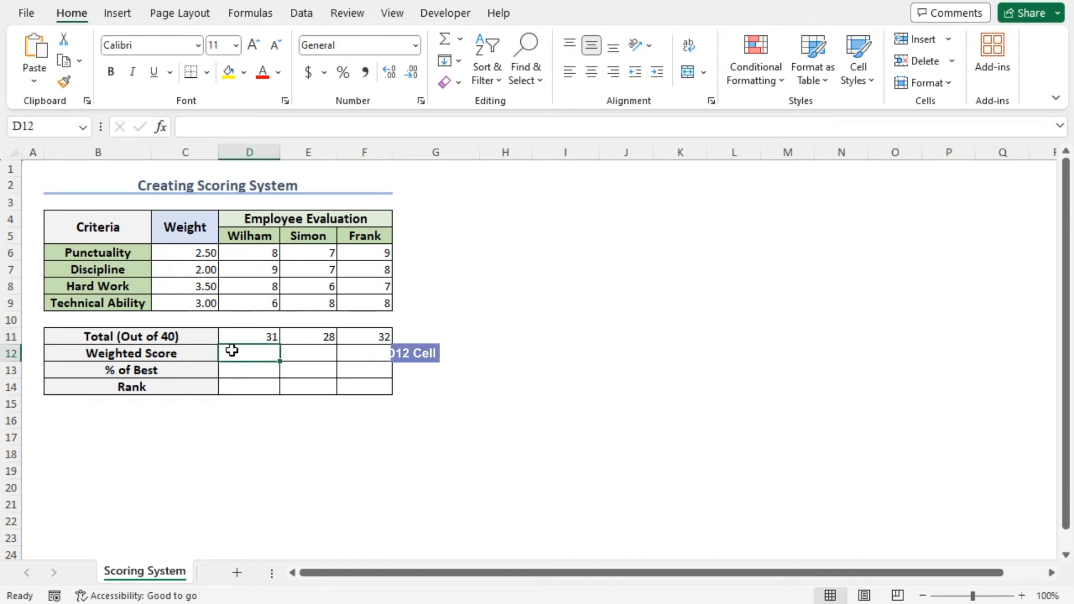
pyautogui.write('=sumpr')
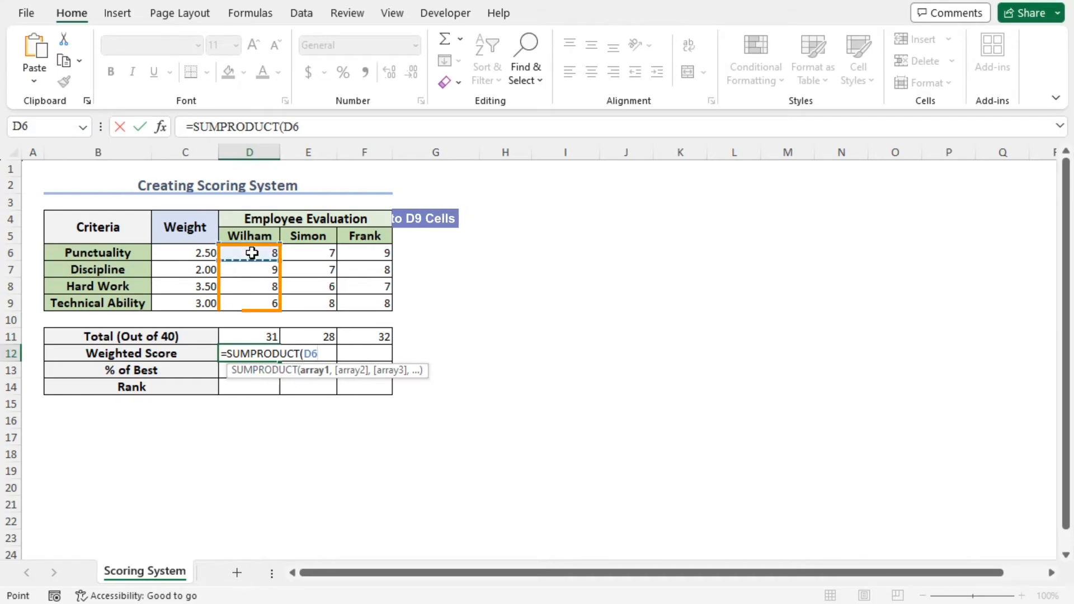
pyautogui.moveTo(249, 252); pyautogui.dragTo(248, 302)
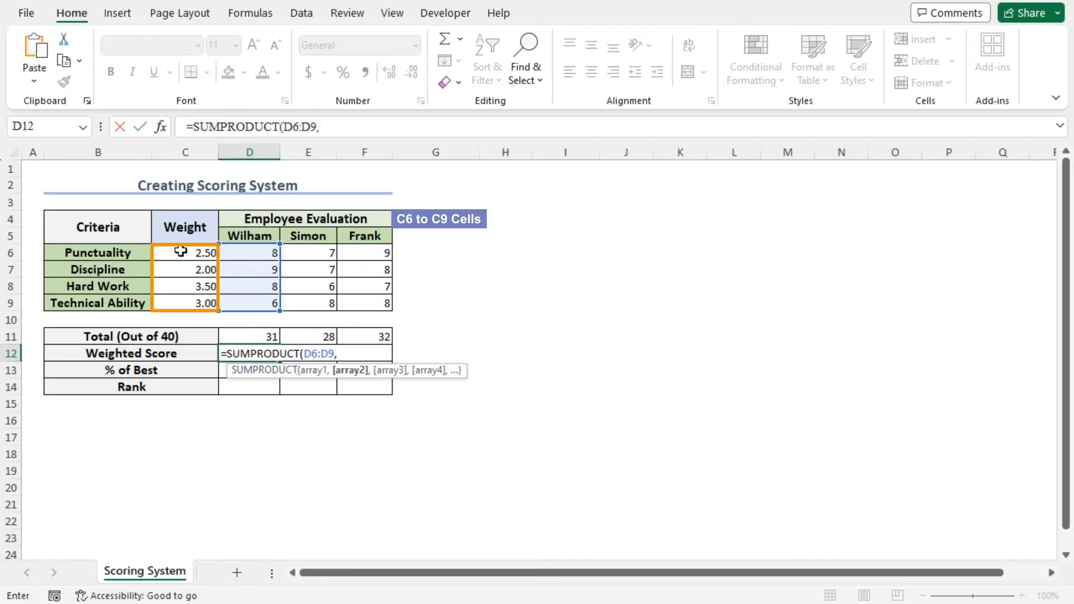
pyautogui.moveTo(185, 252); pyautogui.dragTo(185, 303)
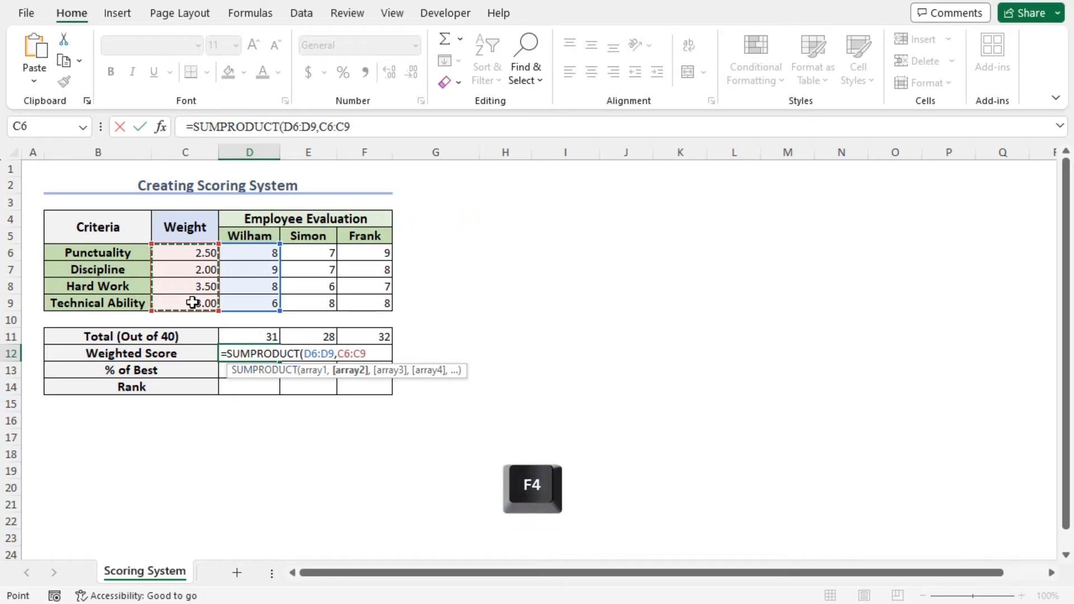
pyautogui.press('F4')
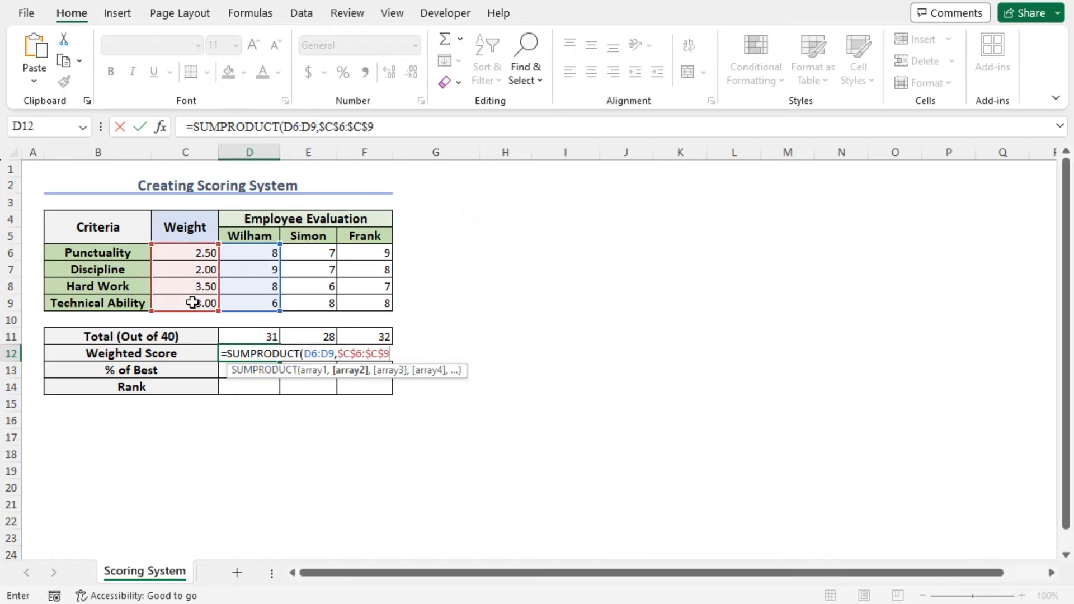
pyautogui.press('Enter')
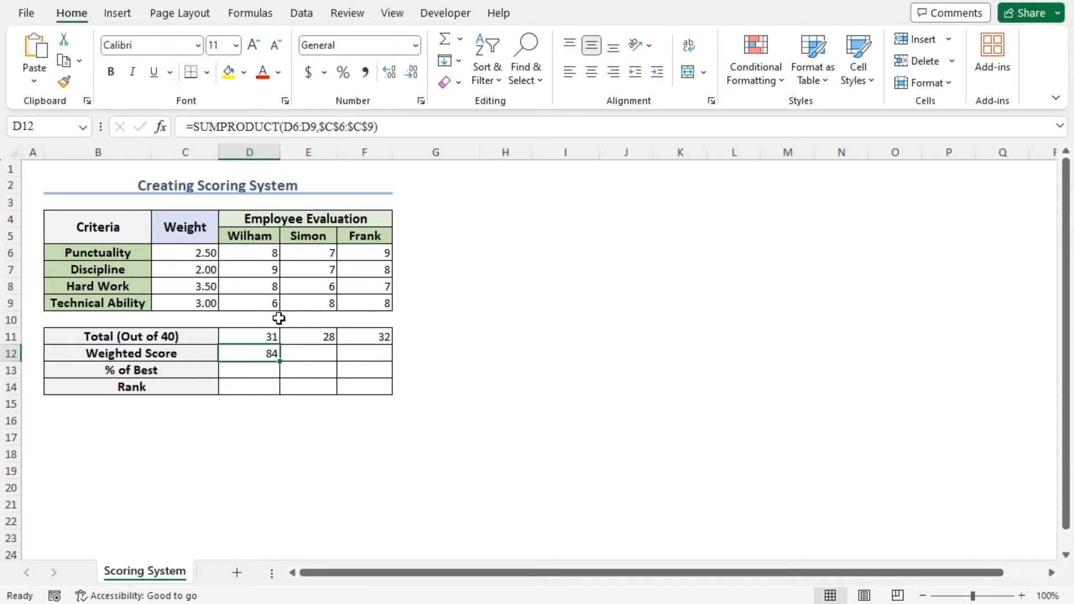
pyautogui.moveTo(229, 247)
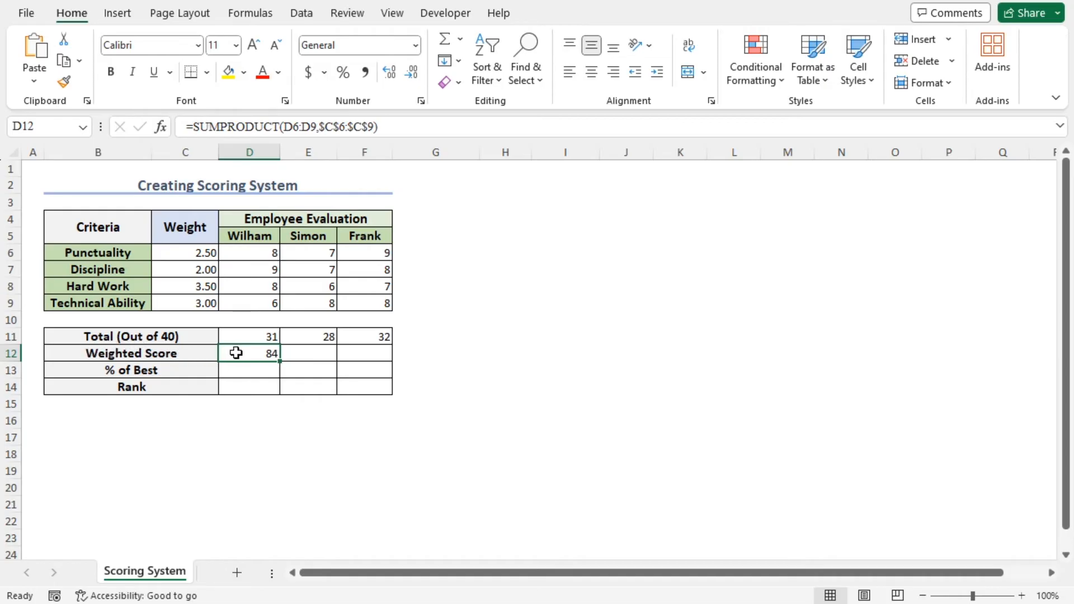
pyautogui.moveTo(284, 363)
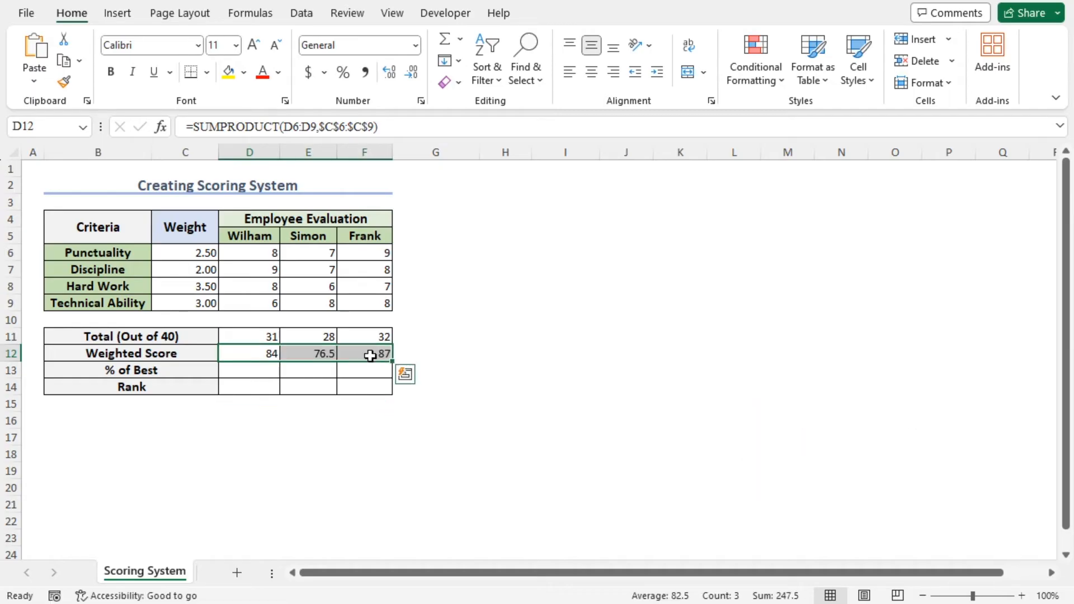
pyautogui.click(366, 354)
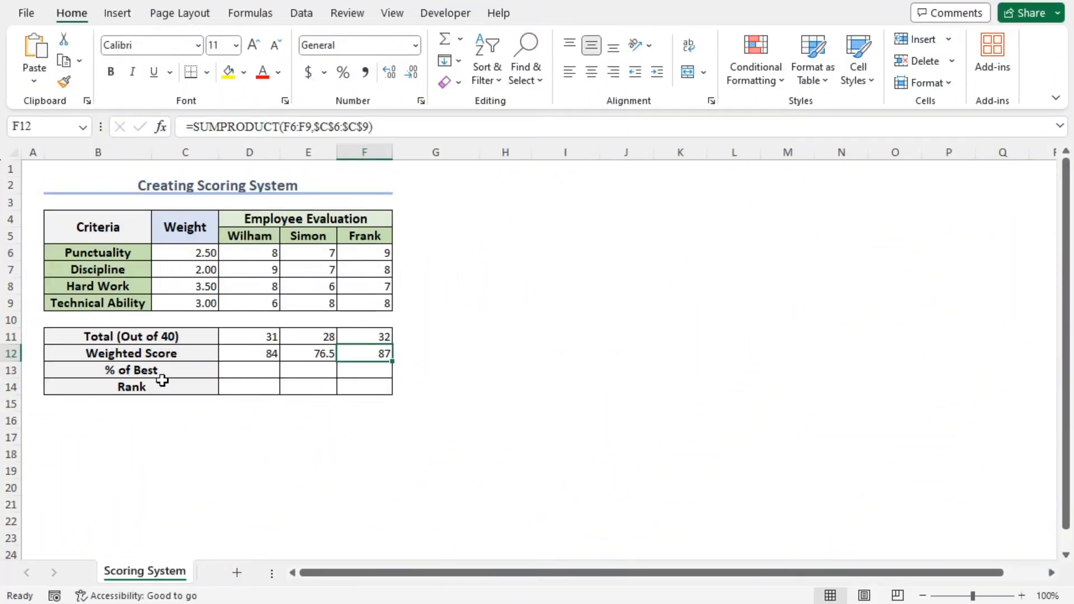
pyautogui.moveTo(349, 386)
pyautogui.write('=')
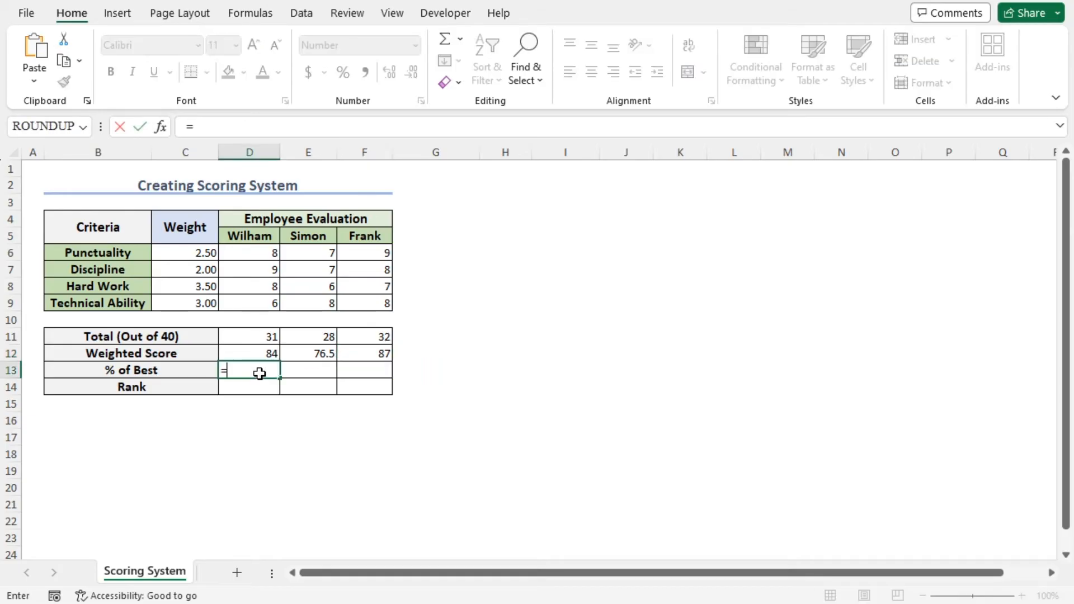
# Enter =D12/MAX($D$12:$F$12) in D13 so Wilham's % of Best reads 0.9655.
pyautogui.click(250, 354)
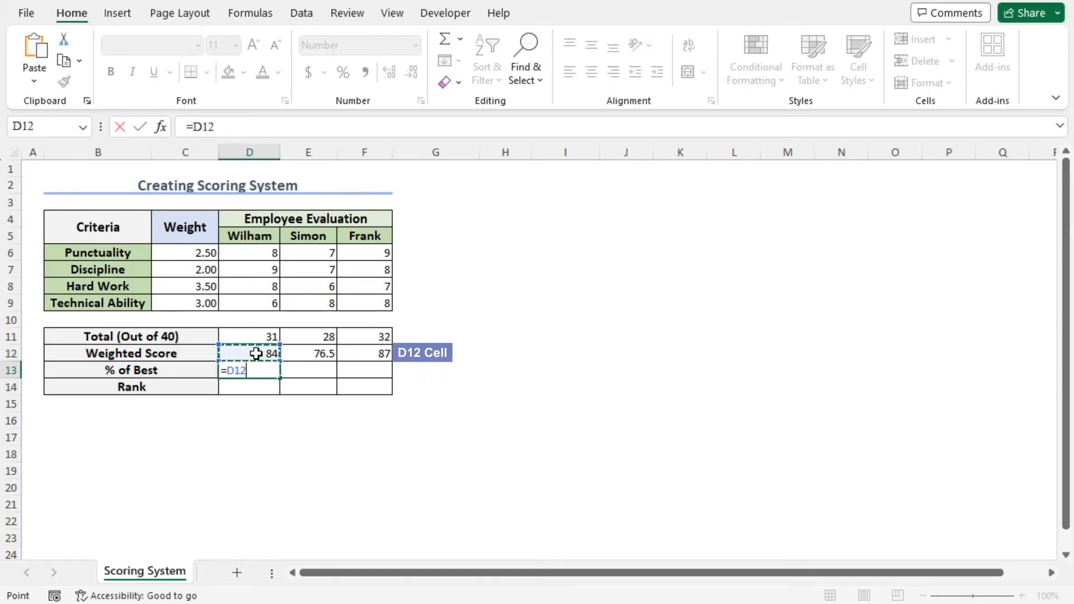
pyautogui.write('/')
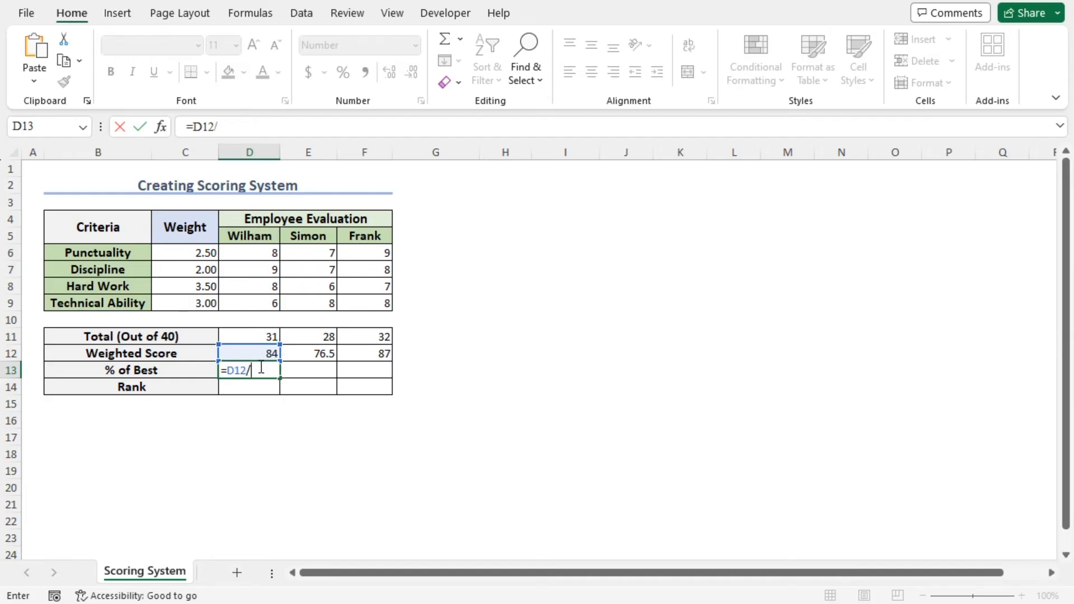
pyautogui.write('M')
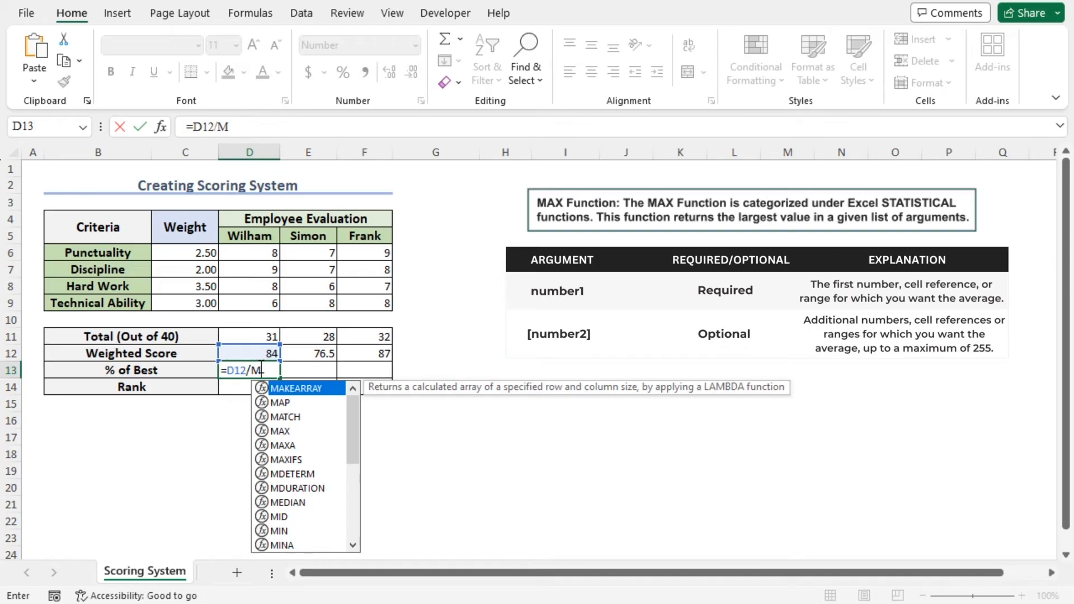
pyautogui.write('ax')
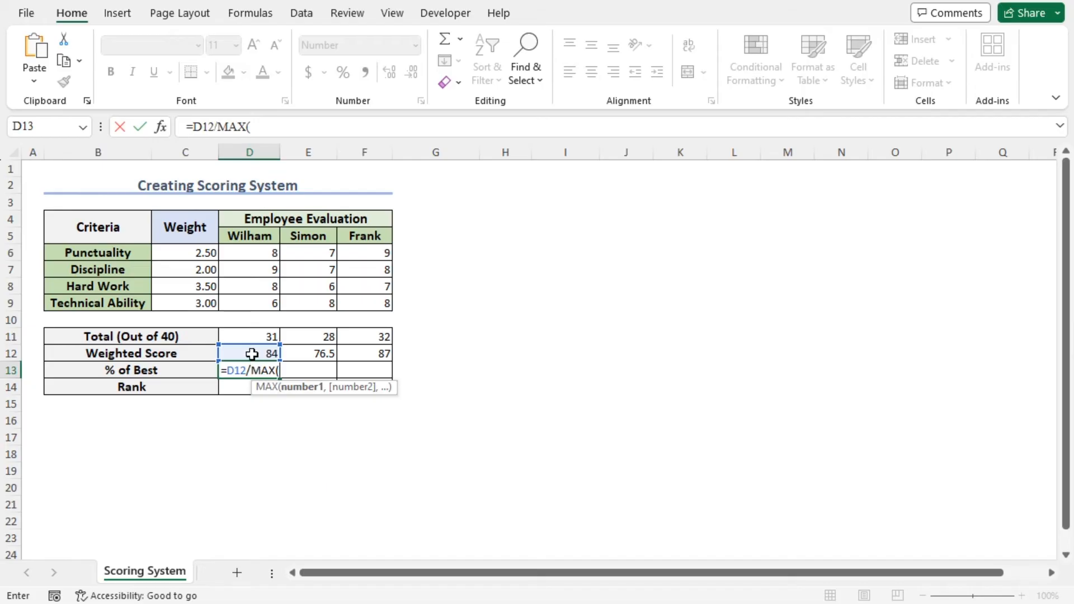
pyautogui.moveTo(250, 354); pyautogui.dragTo(364, 354)
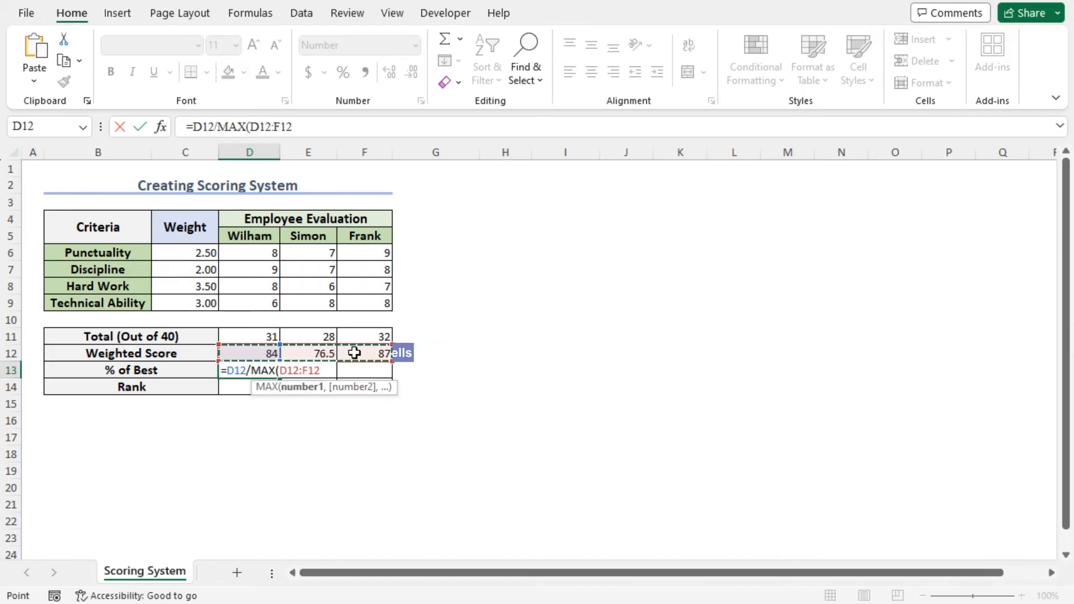
pyautogui.press('f4')
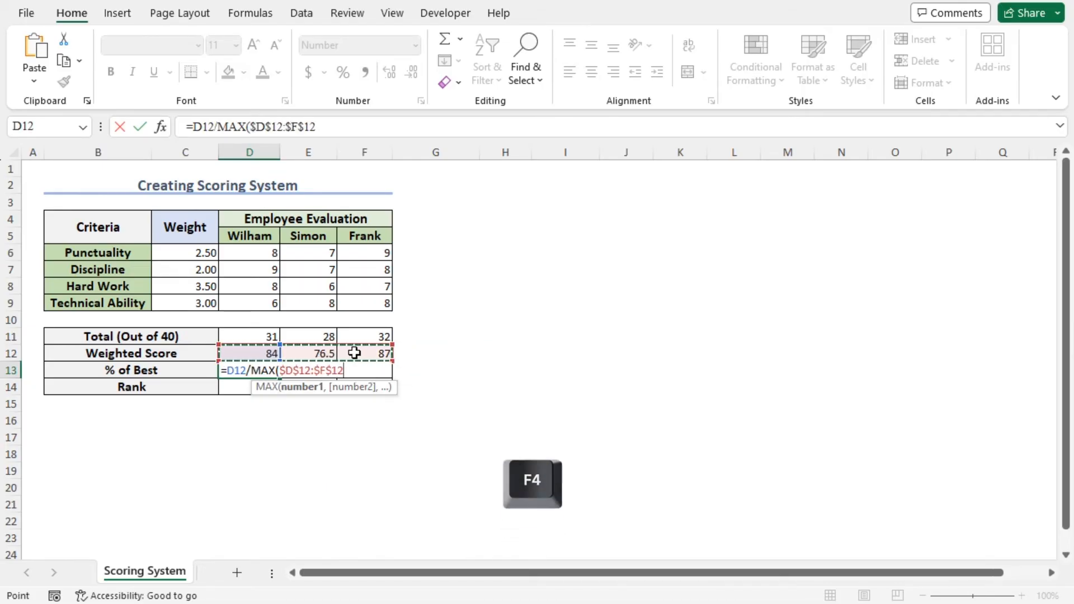
pyautogui.press('f4')
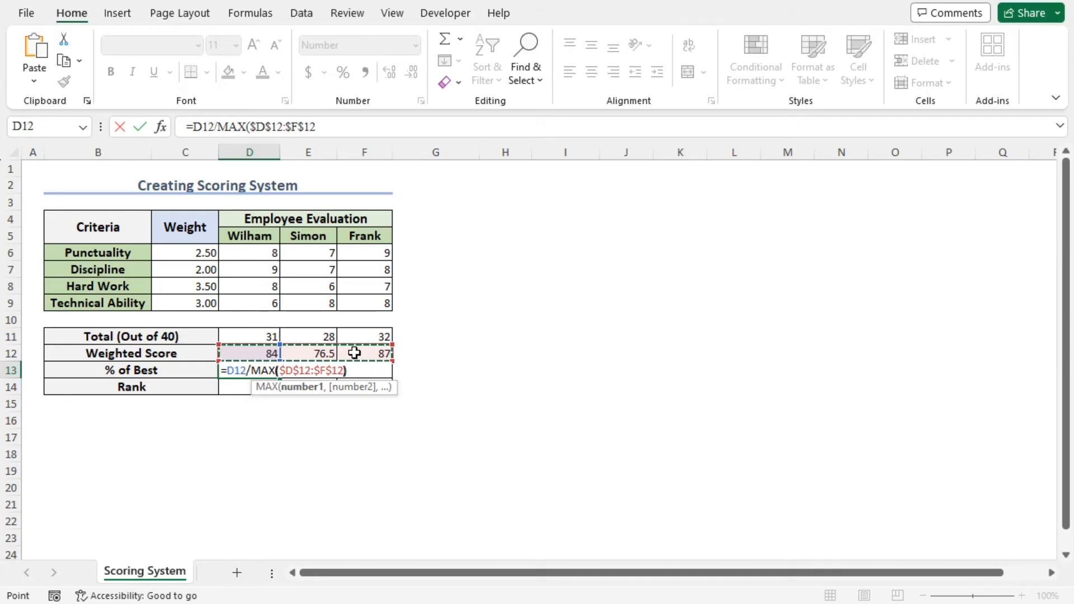
pyautogui.press('Enter')
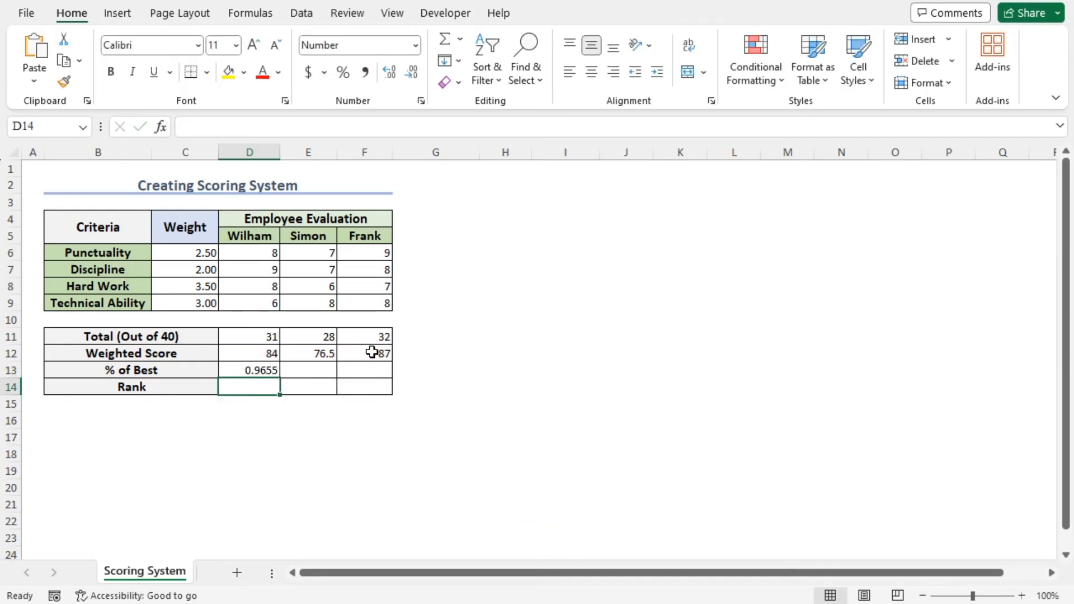
# Fill D13's % of Best formula right to F13, giving 0.8793 and 1.0000.
pyautogui.click(249, 370)
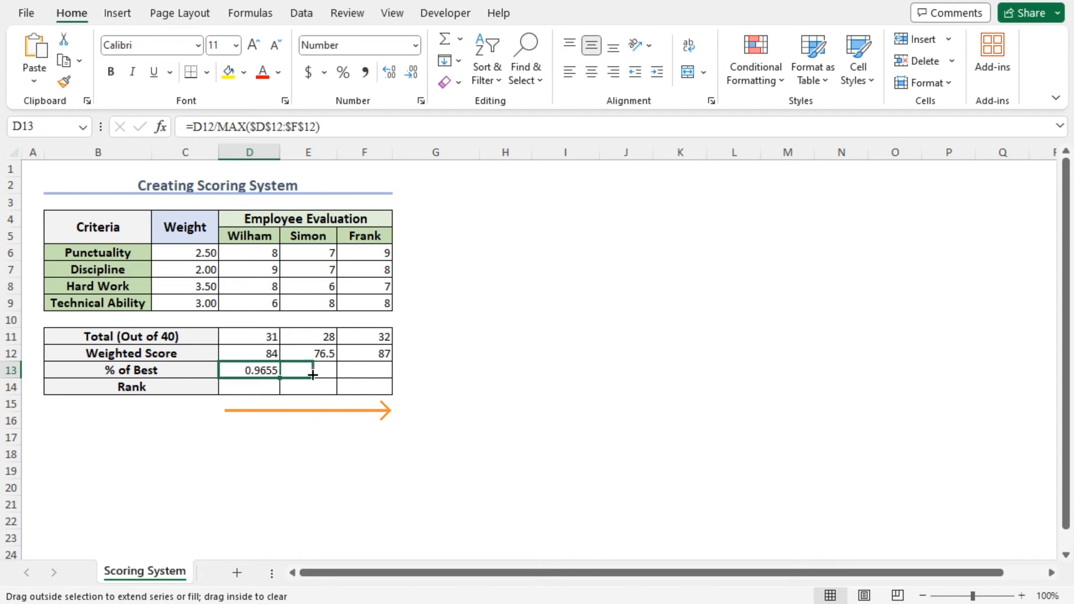
pyautogui.moveTo(278, 370); pyautogui.dragTo(384, 370)
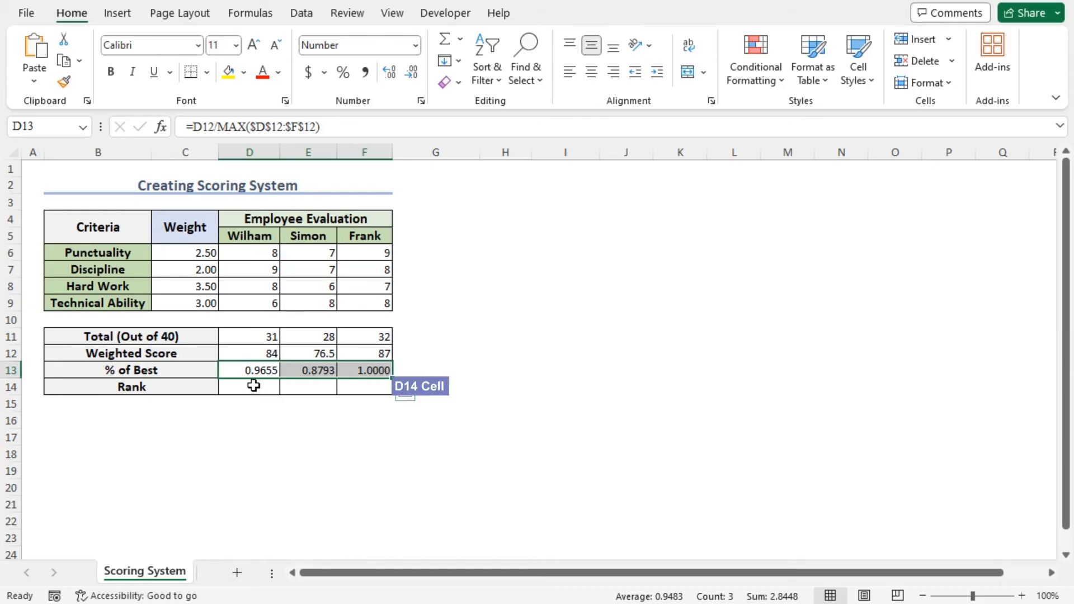
# Enter =RANK(D13,$D$13:$F$13) in D14 so Wilham ranks 2.
pyautogui.write('=ra')
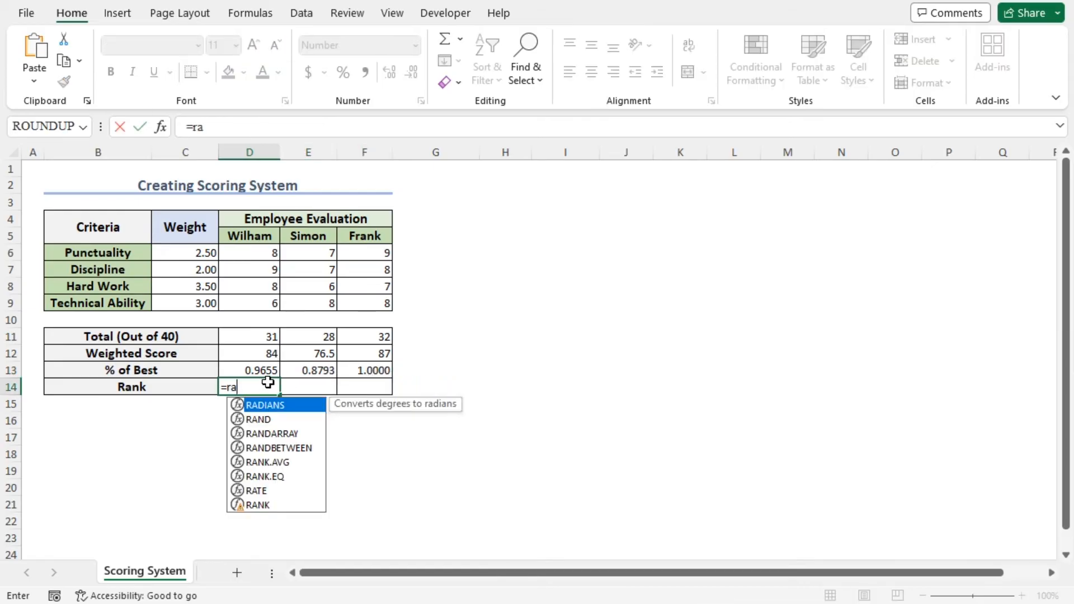
pyautogui.write('nk')
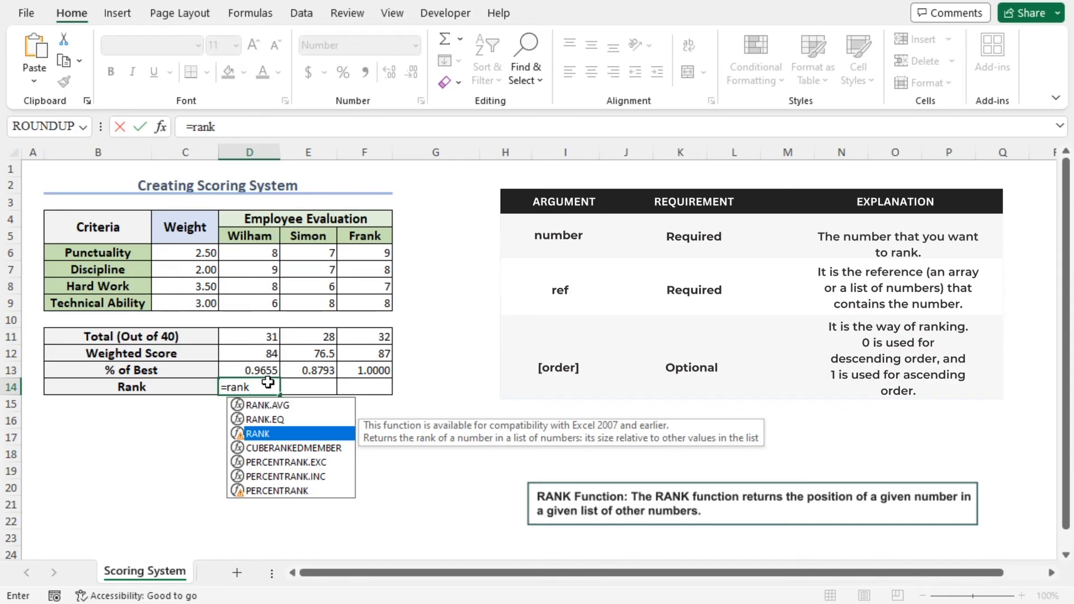
pyautogui.moveTo(363, 452)
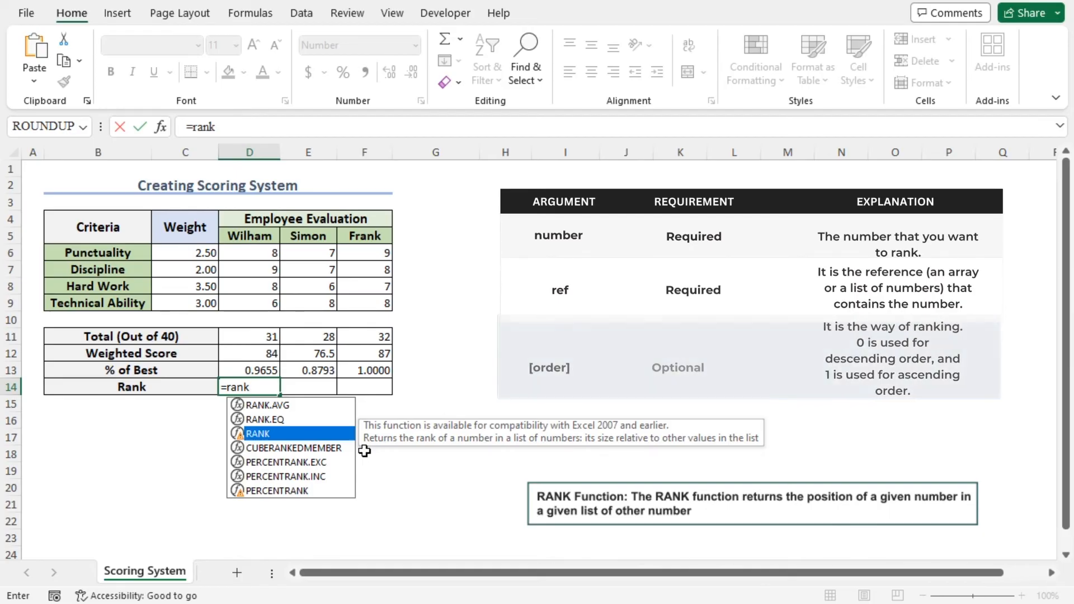
pyautogui.press('tab')
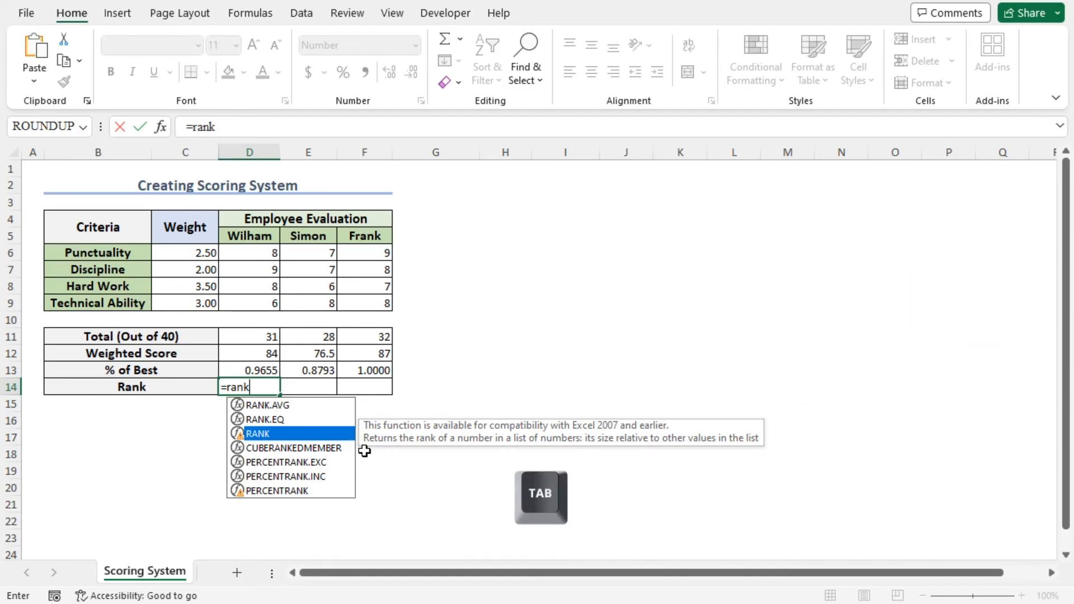
pyautogui.press('Tab')
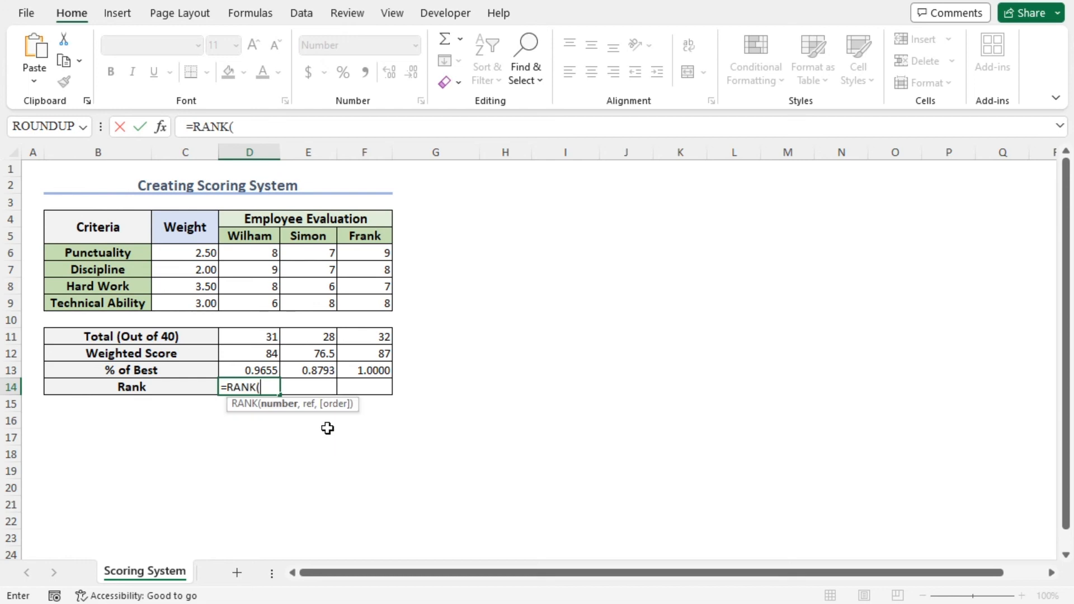
pyautogui.moveTo(283, 416)
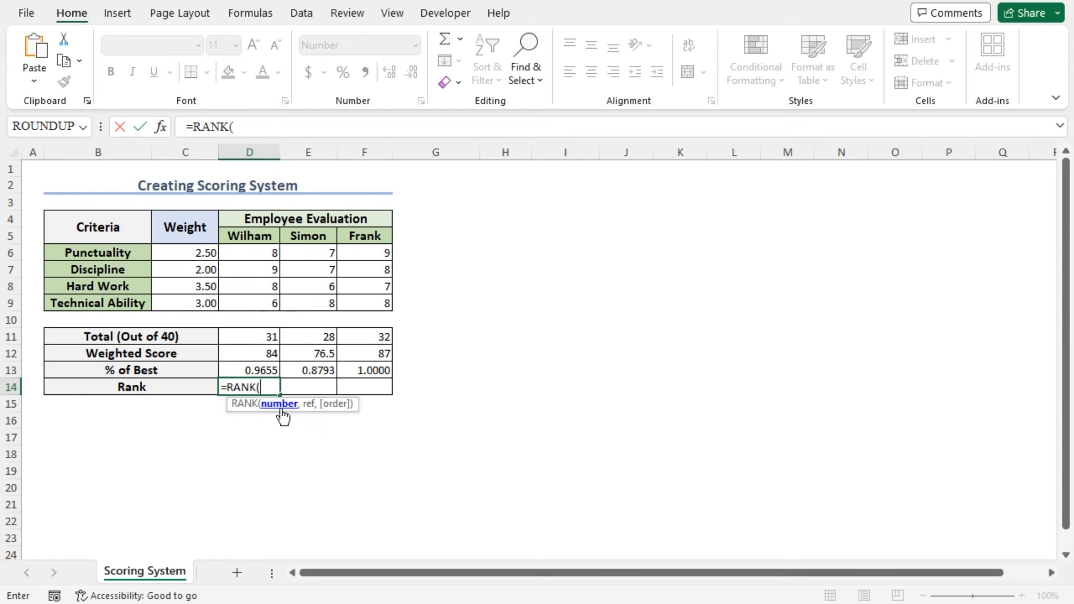
pyautogui.click(248, 370)
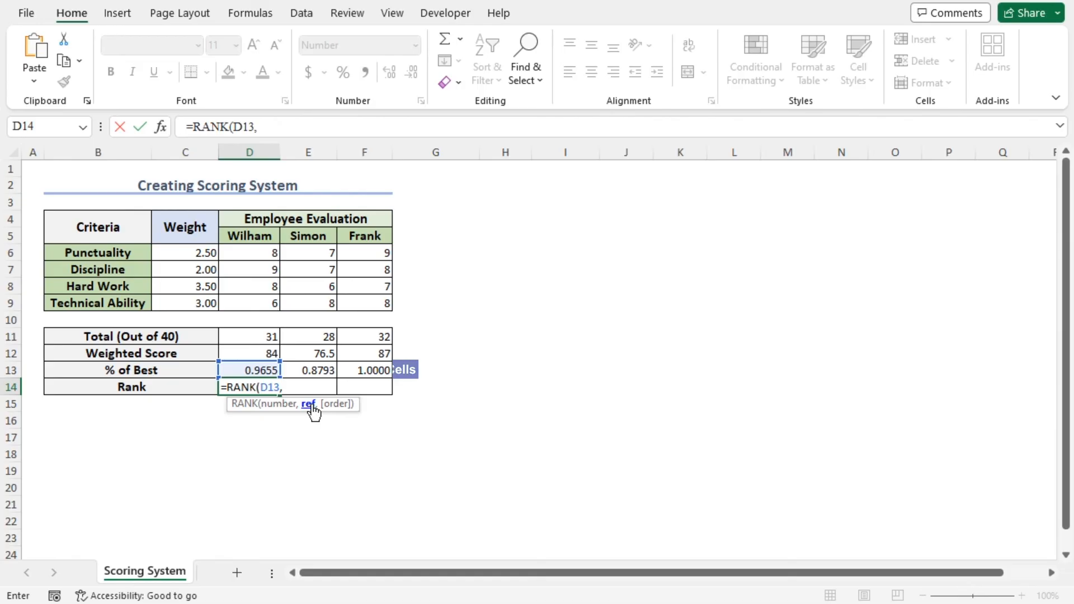
pyautogui.moveTo(250, 370); pyautogui.dragTo(363, 370)
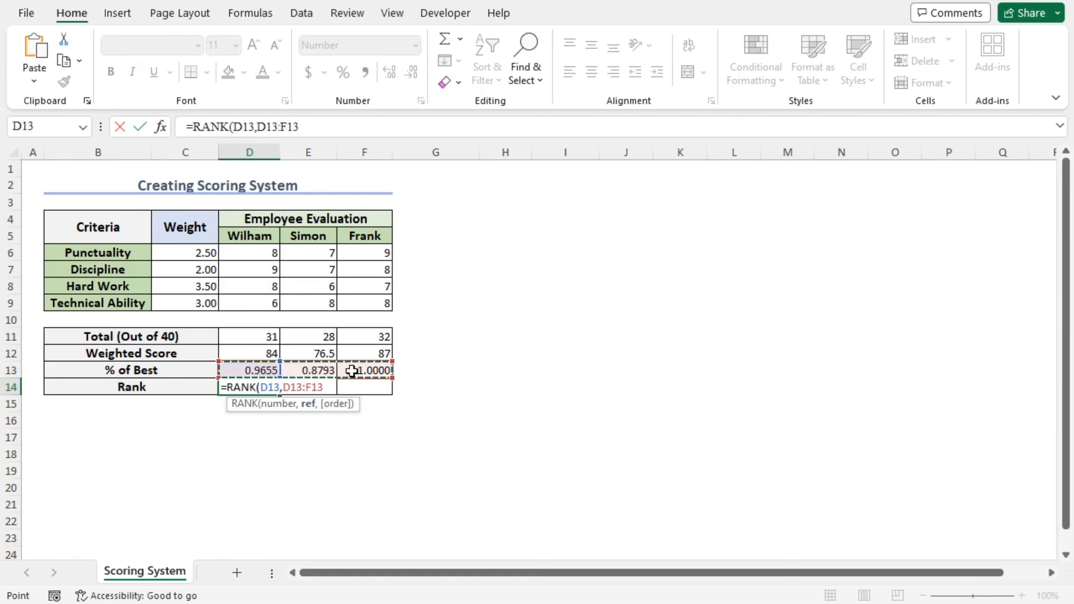
pyautogui.press('F4')
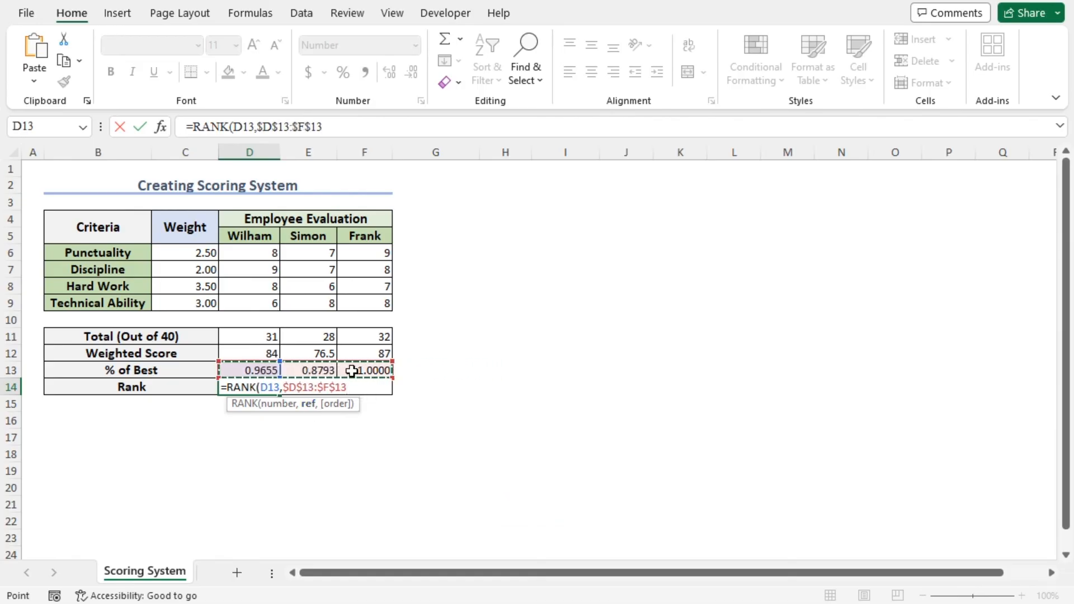
pyautogui.press('Enter')
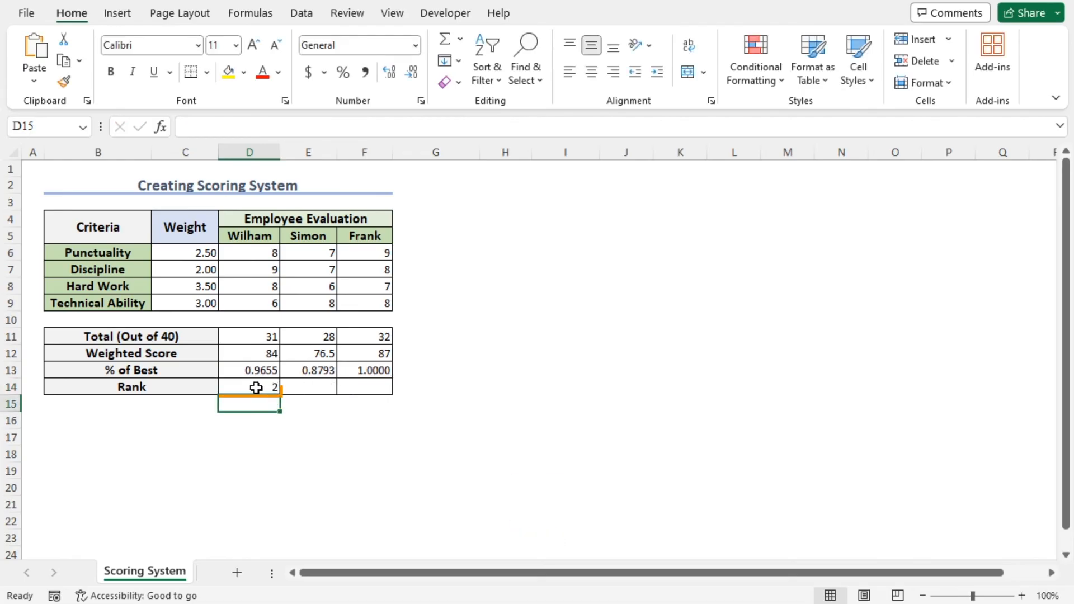
# Fill D14's RANK formula right to F14, giving Simon 3 and Frank 1.
pyautogui.click(250, 387)
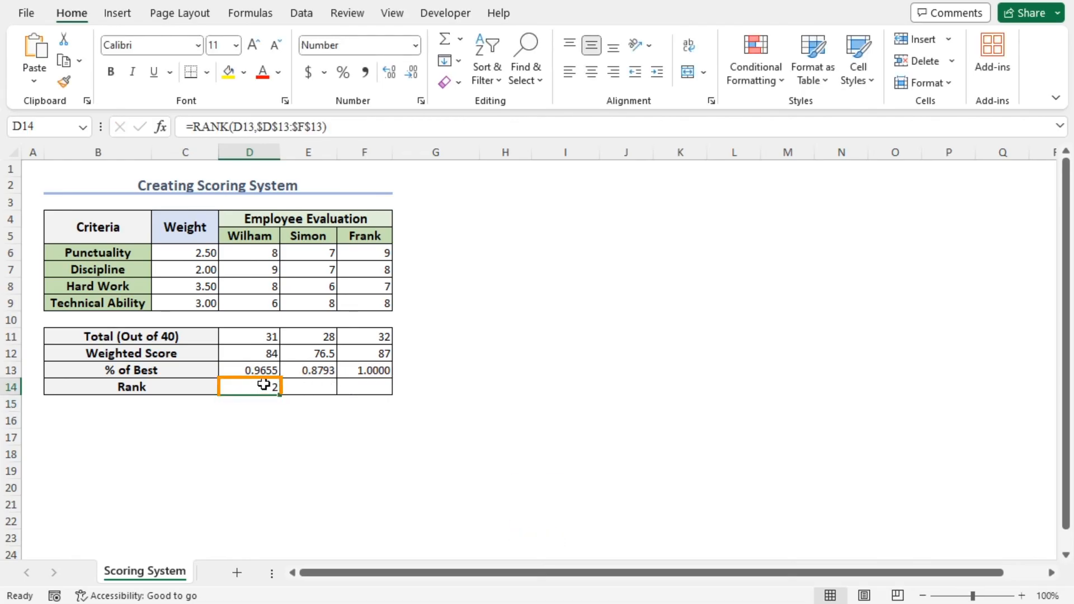
pyautogui.moveTo(276, 395); pyautogui.dragTo(336, 394)
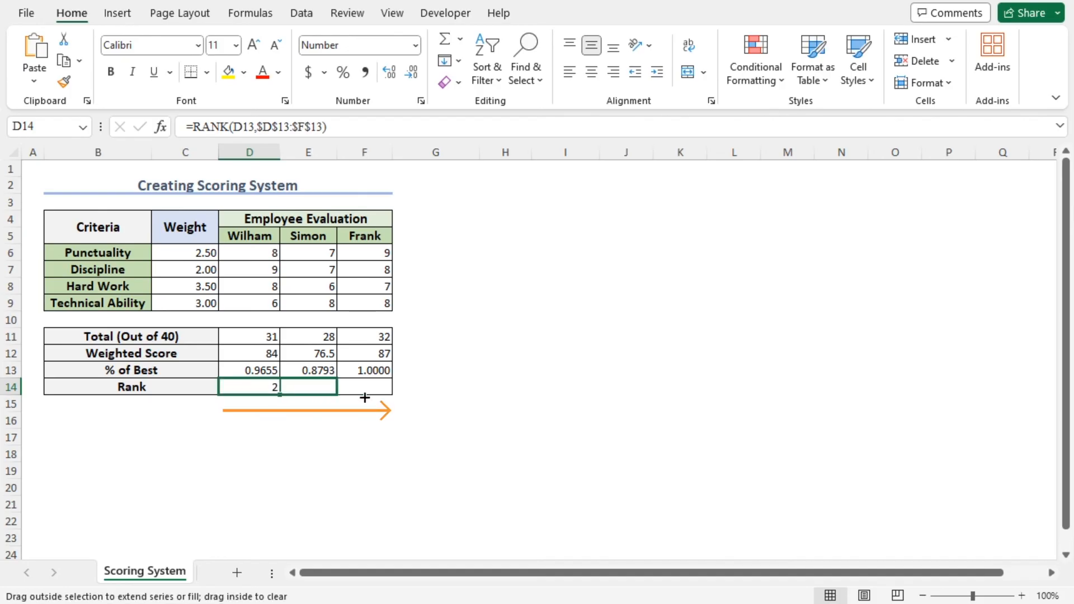
pyautogui.moveTo(278, 397); pyautogui.dragTo(384, 387)
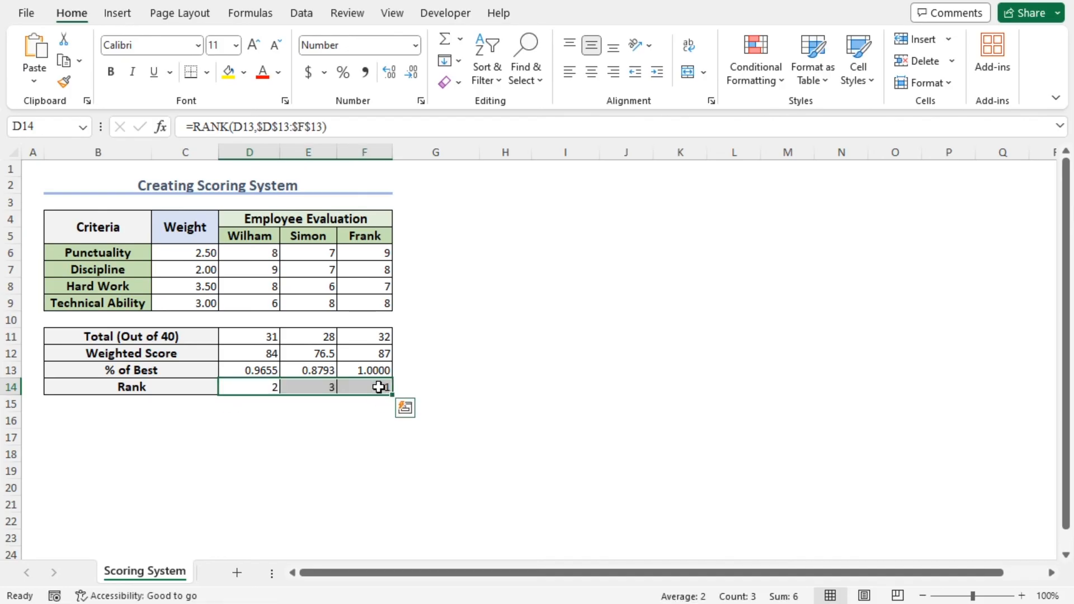
pyautogui.click(364, 387)
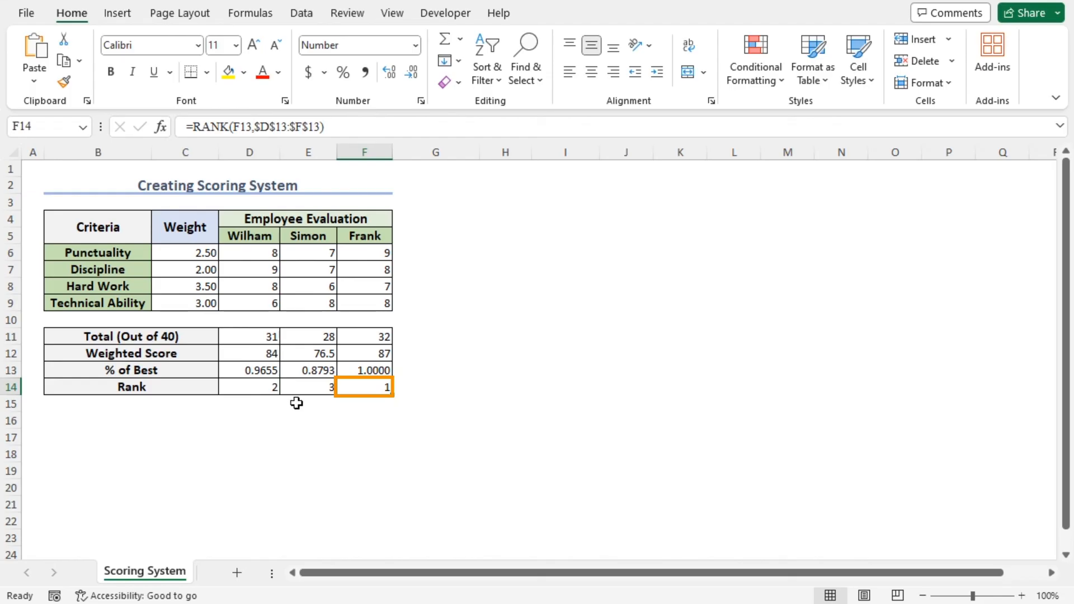